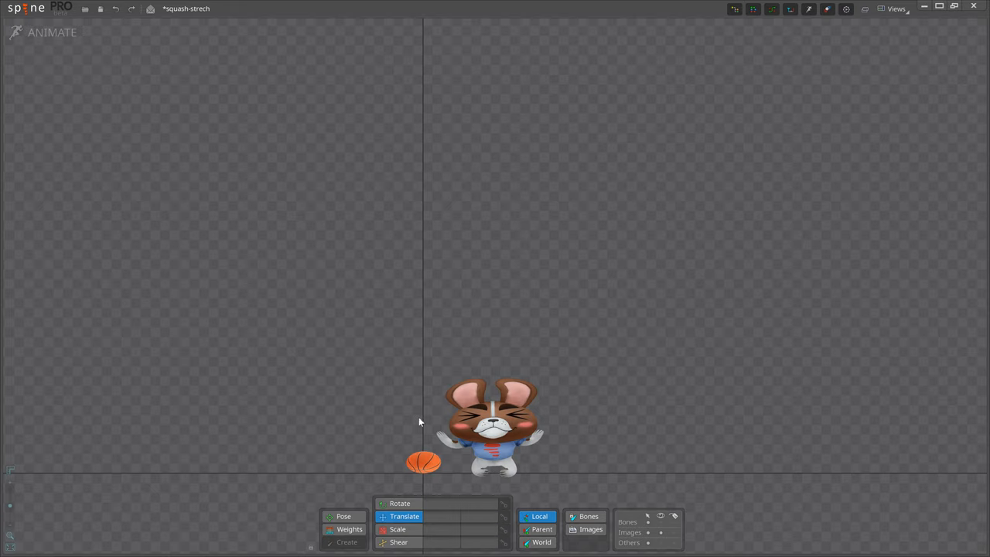
mouse_move(423, 483)
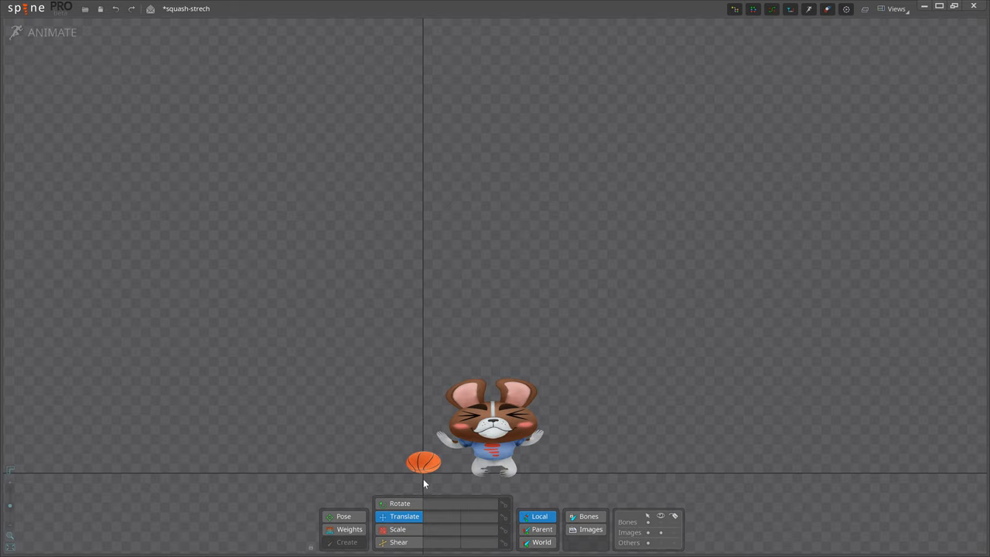
mouse_move(603, 441)
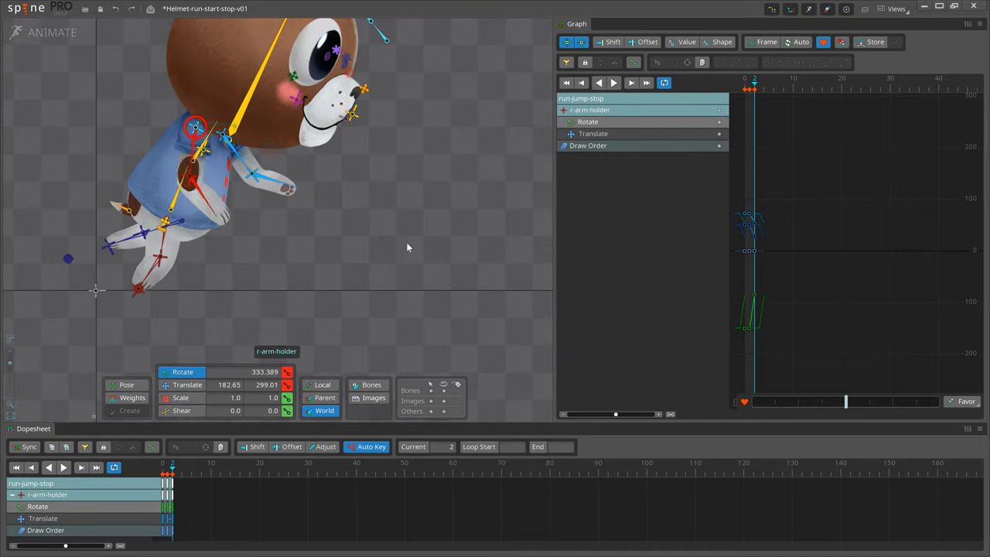
- Select the r-arm-holder bone to show its rotation and translation curves
left_click(68, 258)
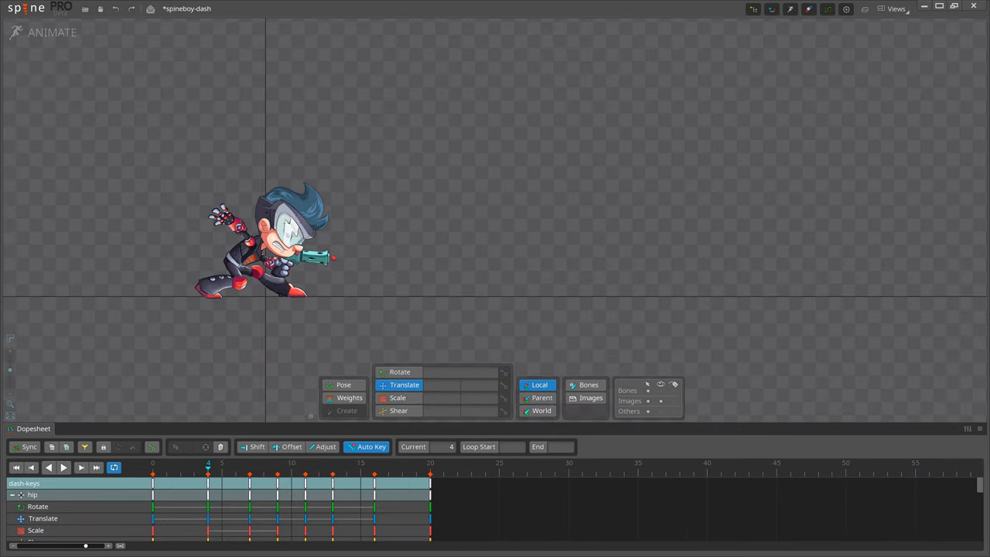
- Play the dash animation and select the rear foot target and tip bones in the Graph view
left_click(305, 472)
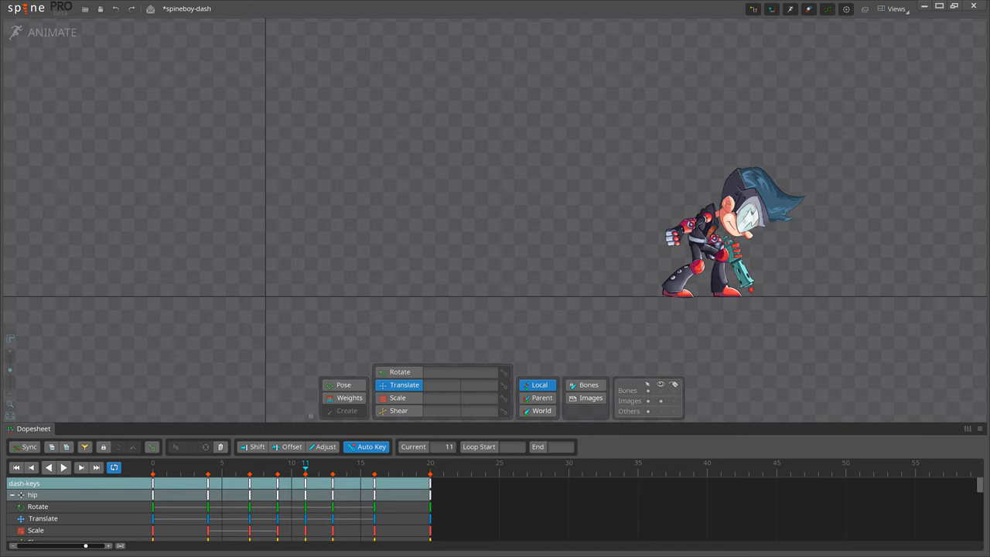
left_click(375, 463)
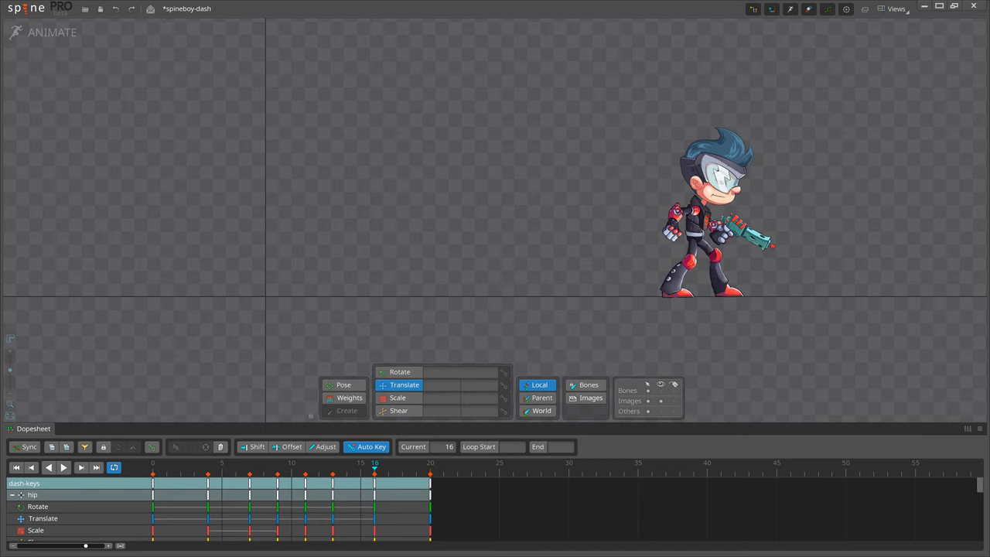
left_click(430, 467)
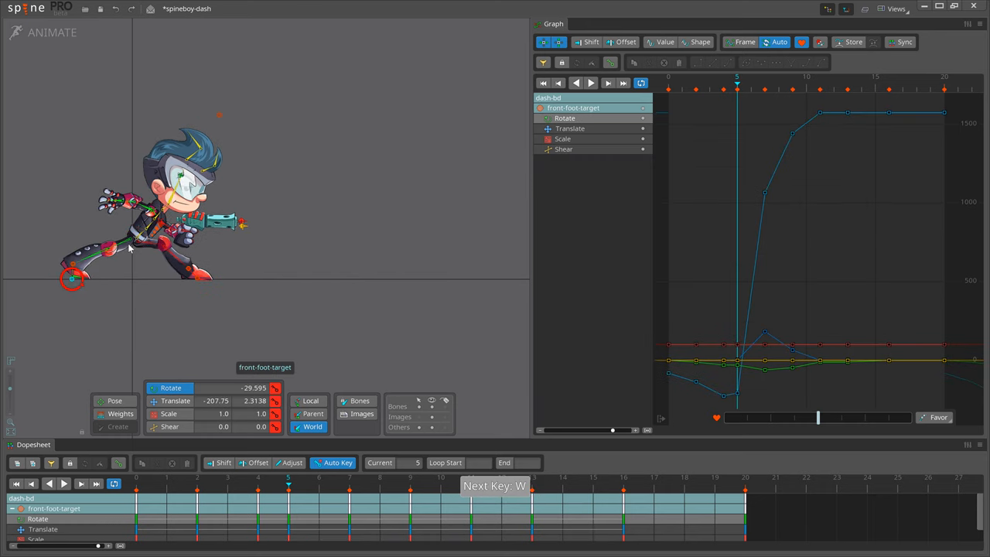
left_click(166, 280)
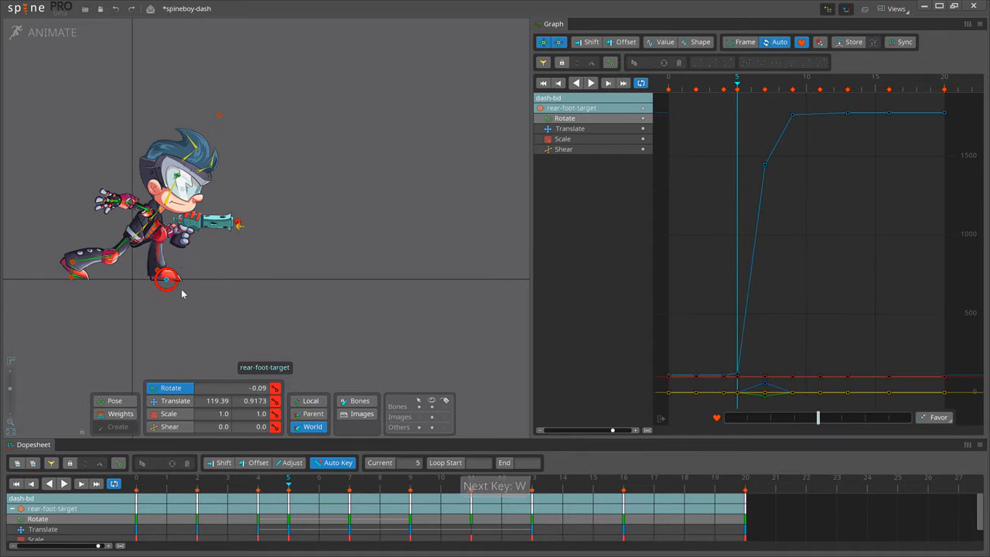
key("s")
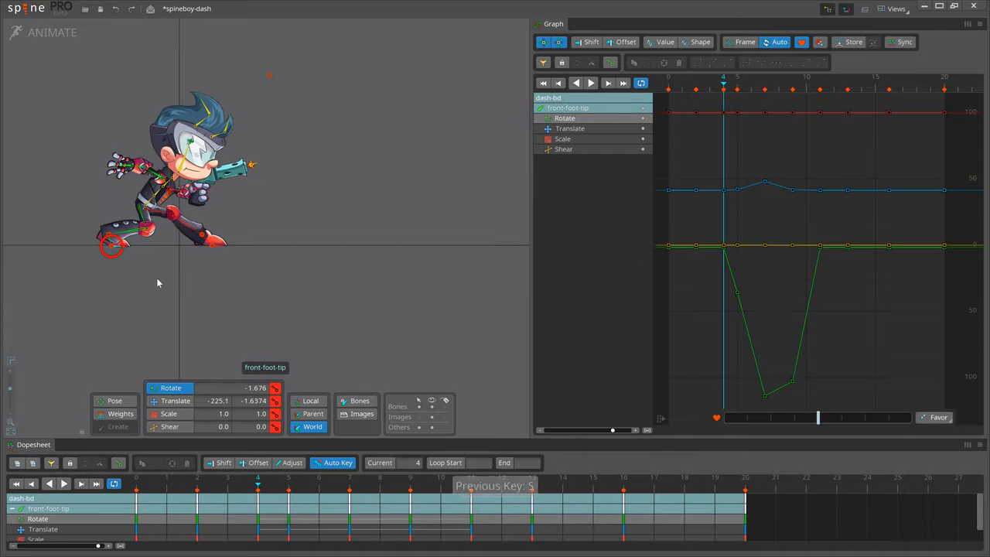
left_click(140, 166)
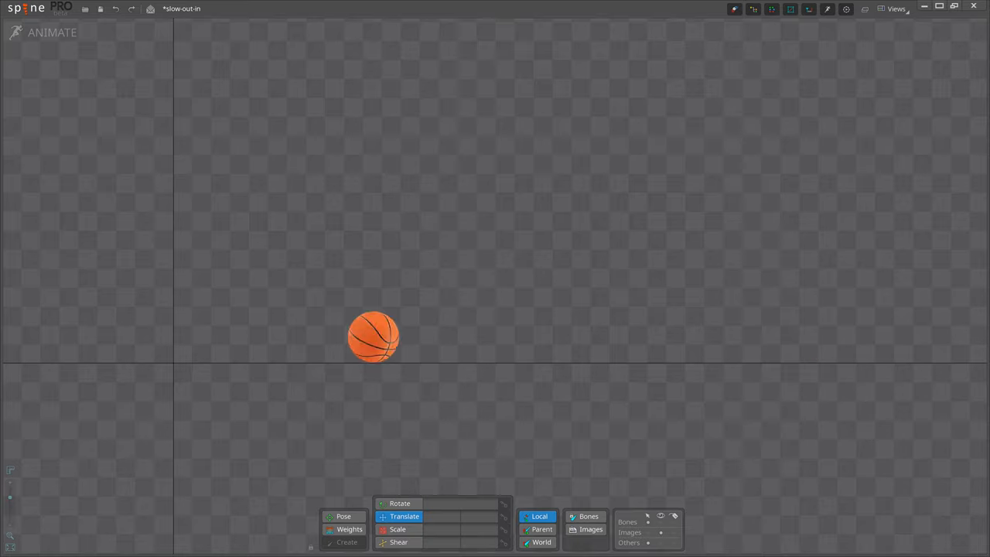
left_click_drag(374, 337, 718, 337)
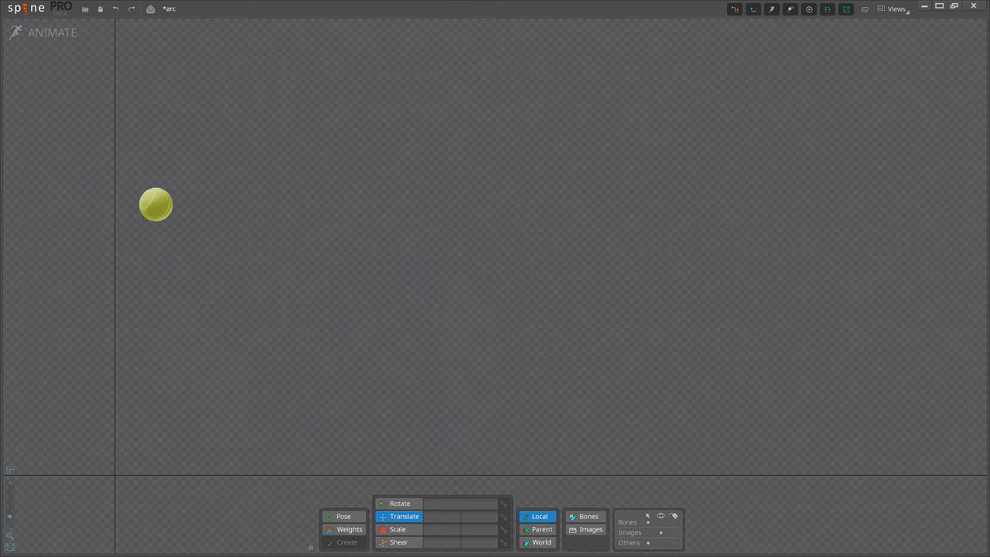
left_click_drag(155, 204, 339, 341)
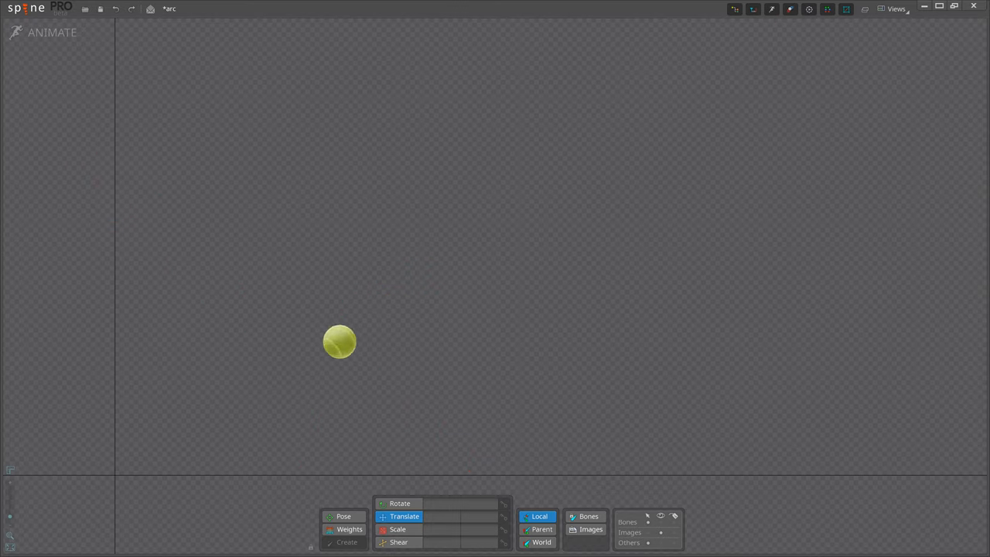
left_click_drag(339, 342, 496, 406)
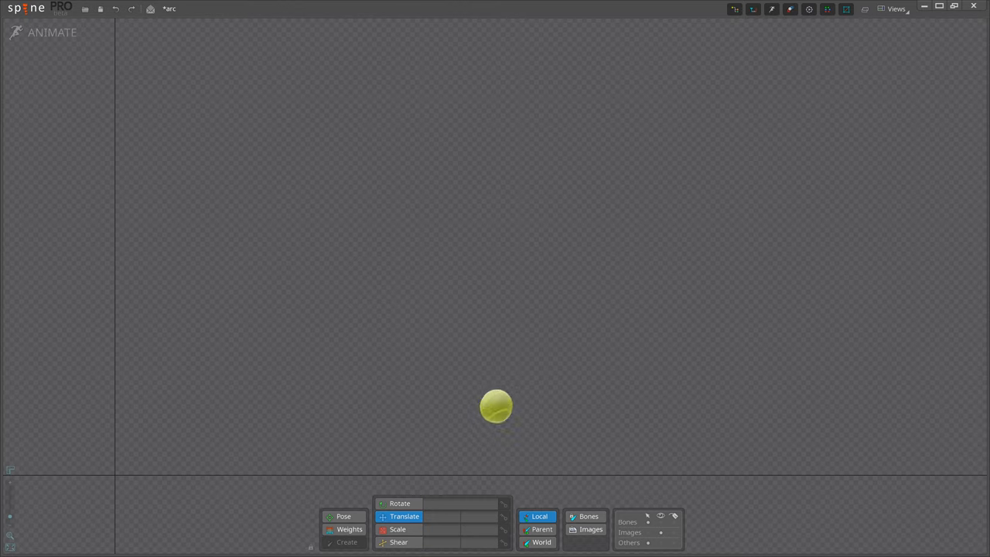
left_click_drag(495, 406, 609, 439)
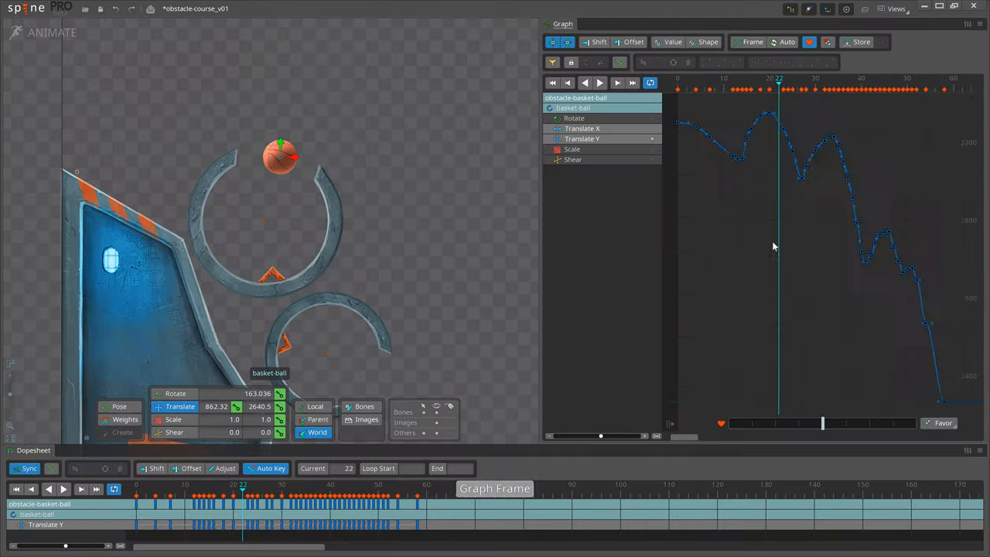
- Fit the Translate X curve in the Graph and scrub the timeline to examine its easing
key("w")
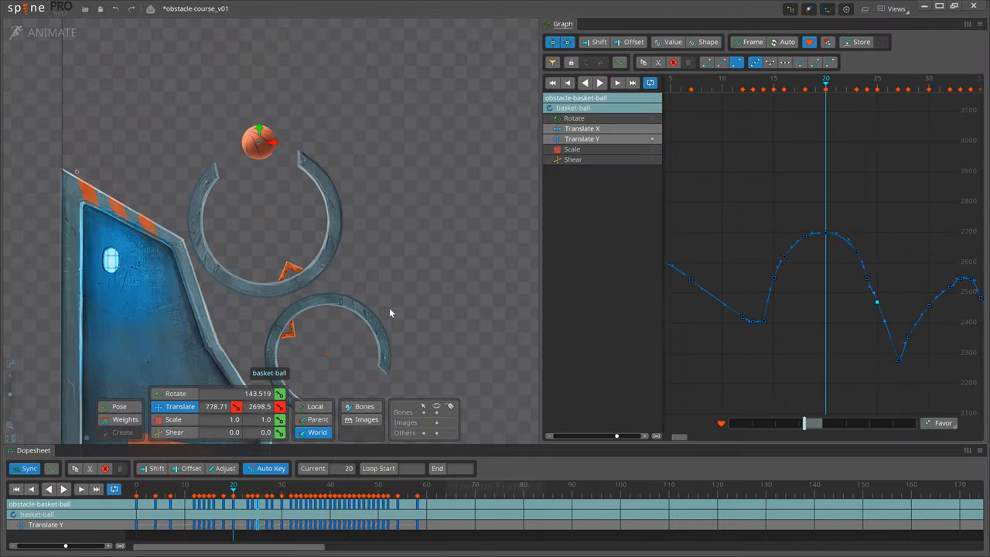
left_click(574, 118)
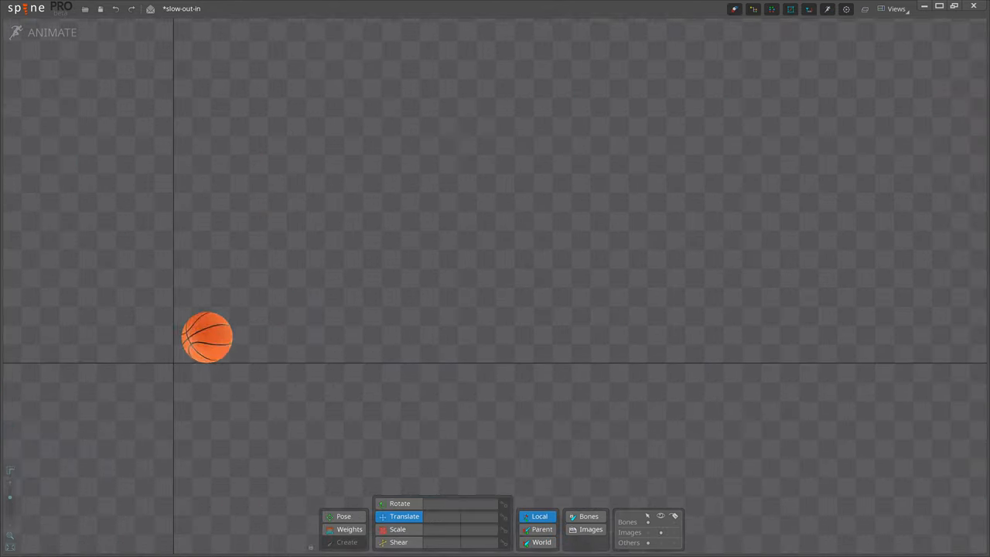
left_click_drag(208, 336, 337, 337)
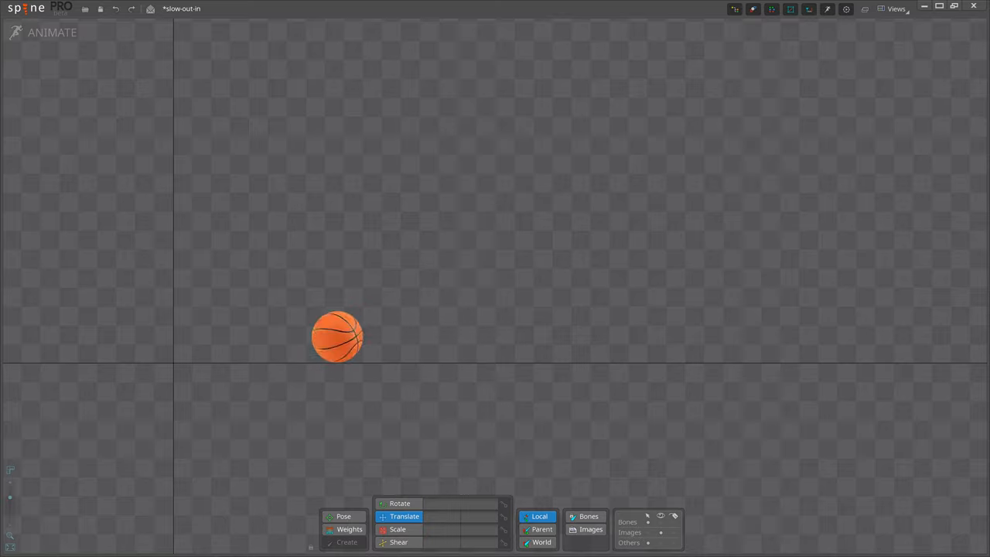
left_click_drag(336, 336, 823, 337)
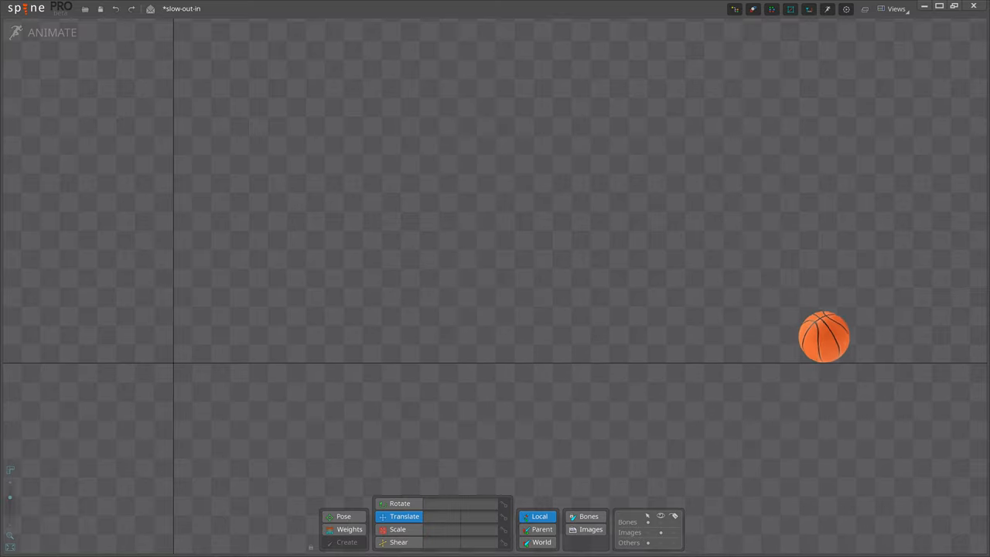
left_click_drag(824, 336, 473, 337)
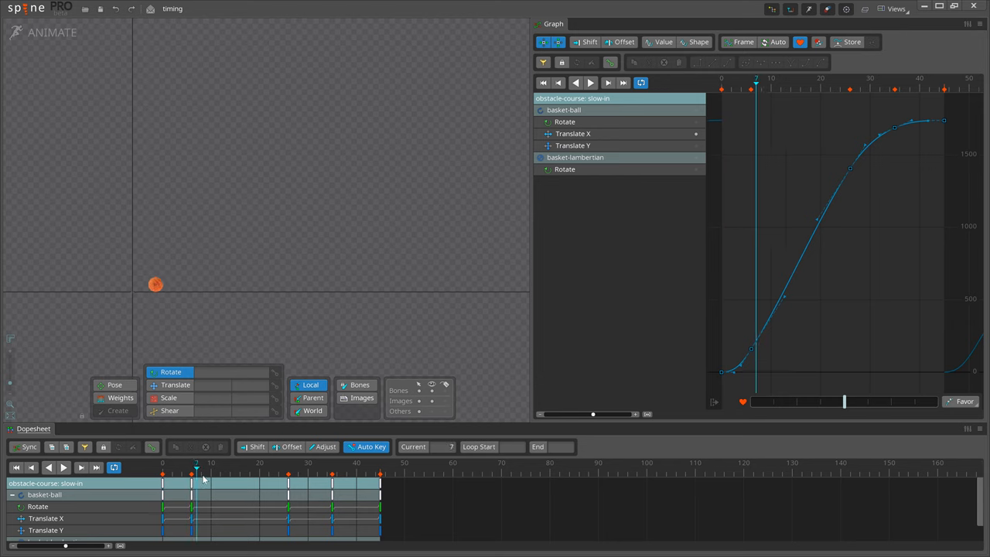
- Play back the basketball slow-in animation, then stop it
left_click(289, 467)
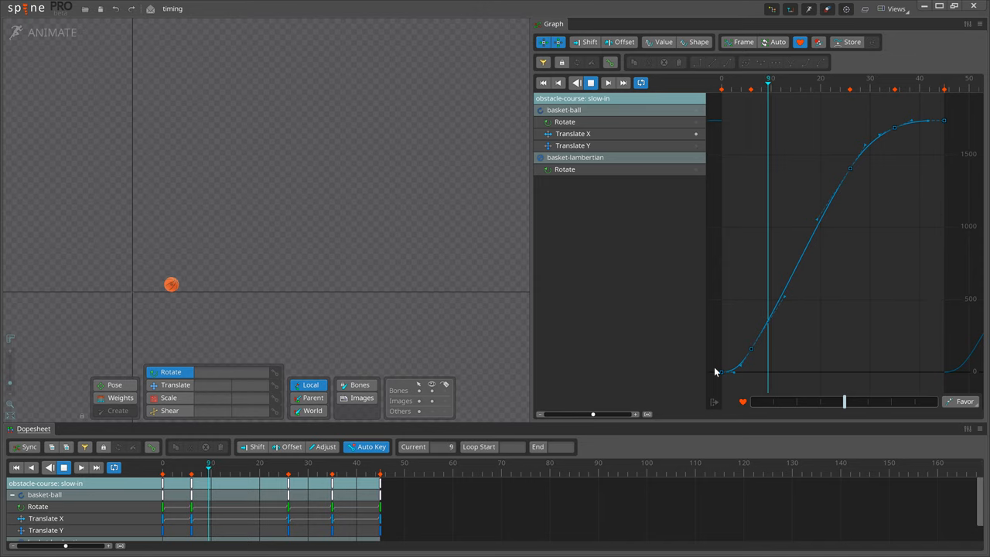
left_click(290, 467)
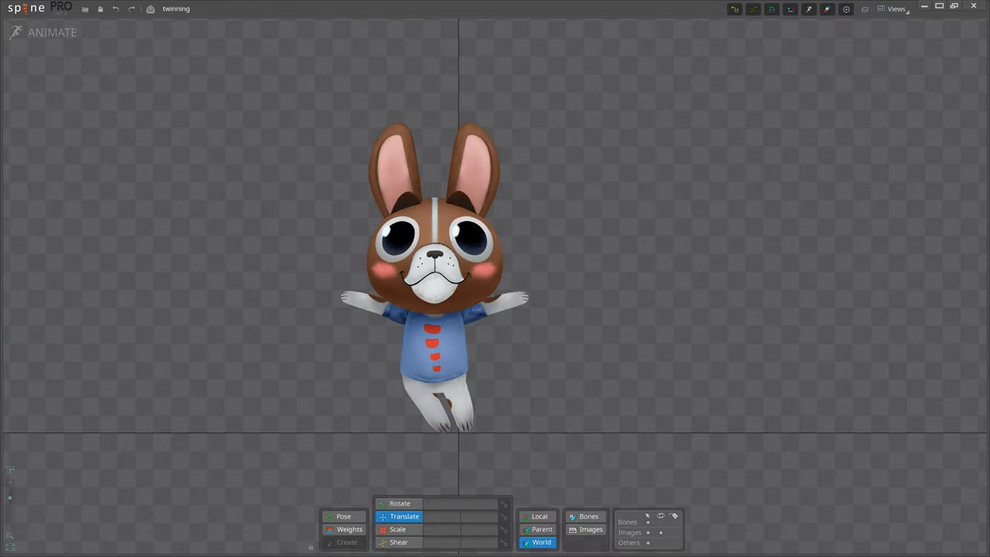
- Switch to the twinning project with the bunny skeleton in the viewport
left_click(400, 503)
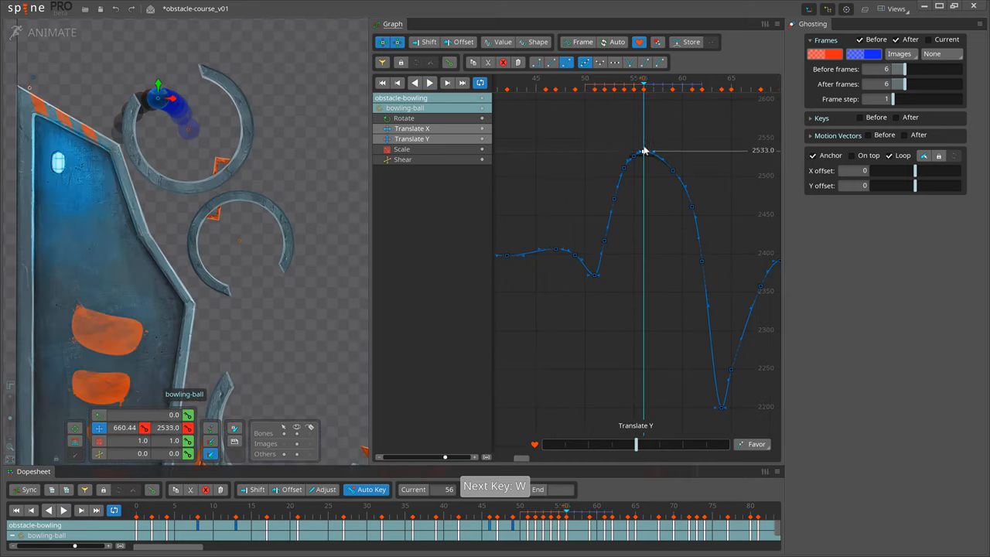
- Jump to the bowling ball's next keyframe with W
key("w")
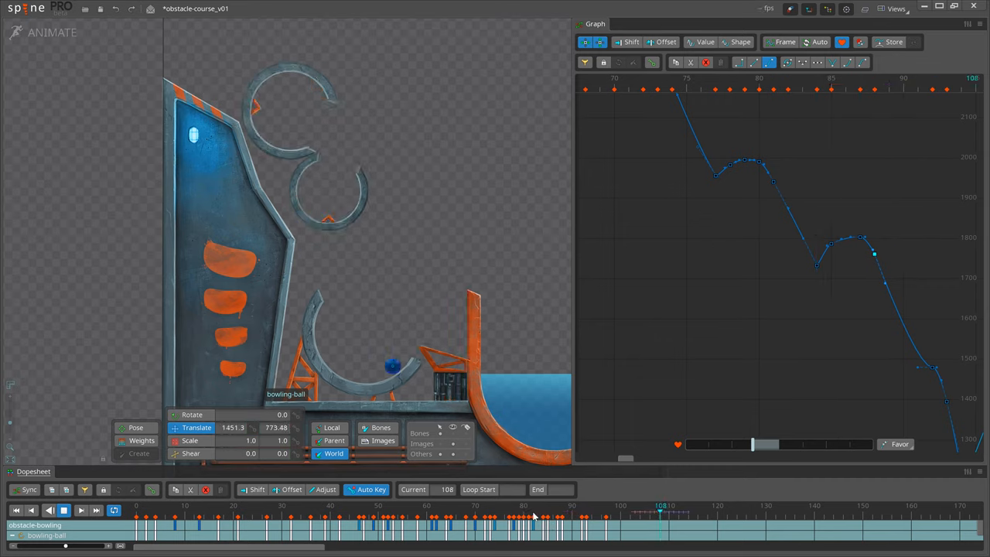
- Select the empty obstacle-animation so the Dopesheet and Graph show no keys
left_click(547, 511)
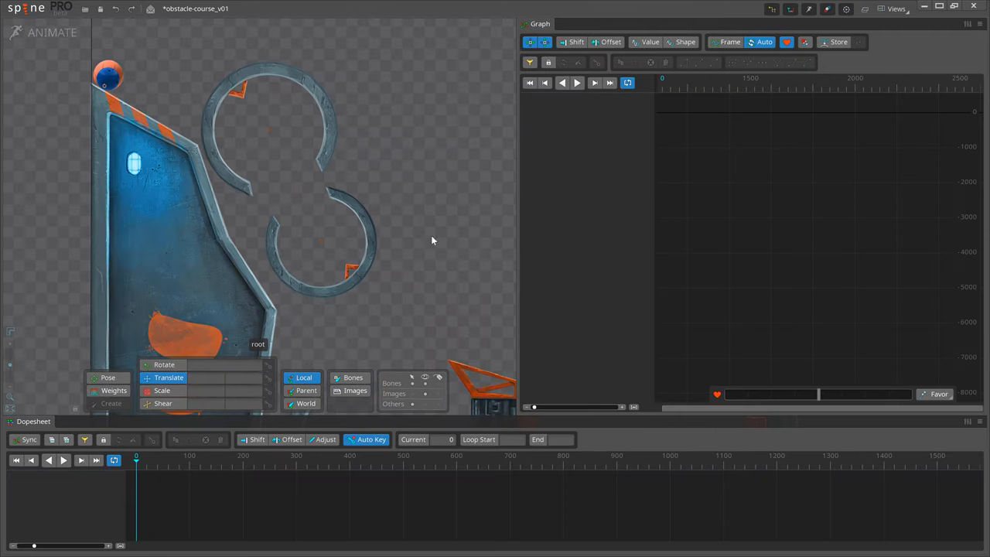
- Key ring-big's starting rotation at frame 0 and move to frame 775 for the end key
left_click(269, 128)
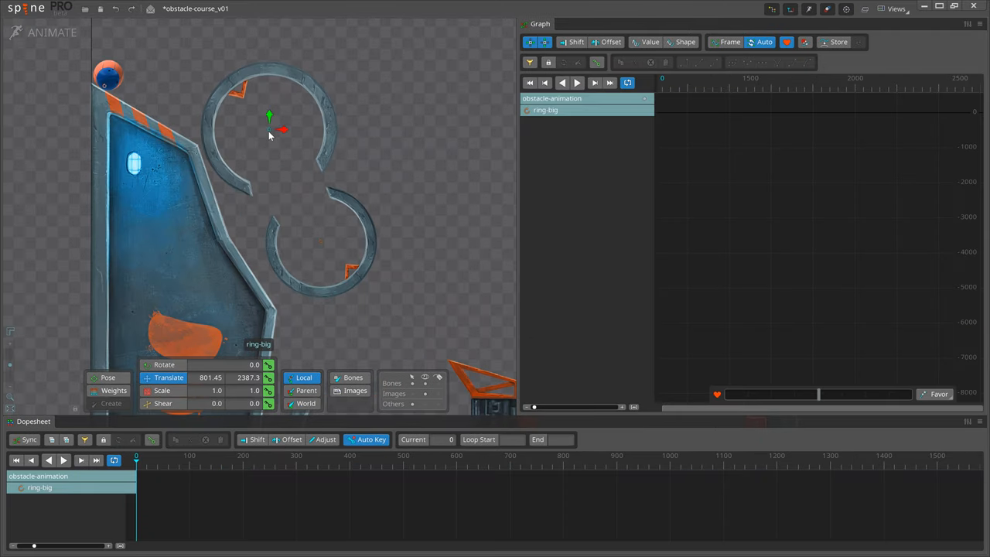
key("c")
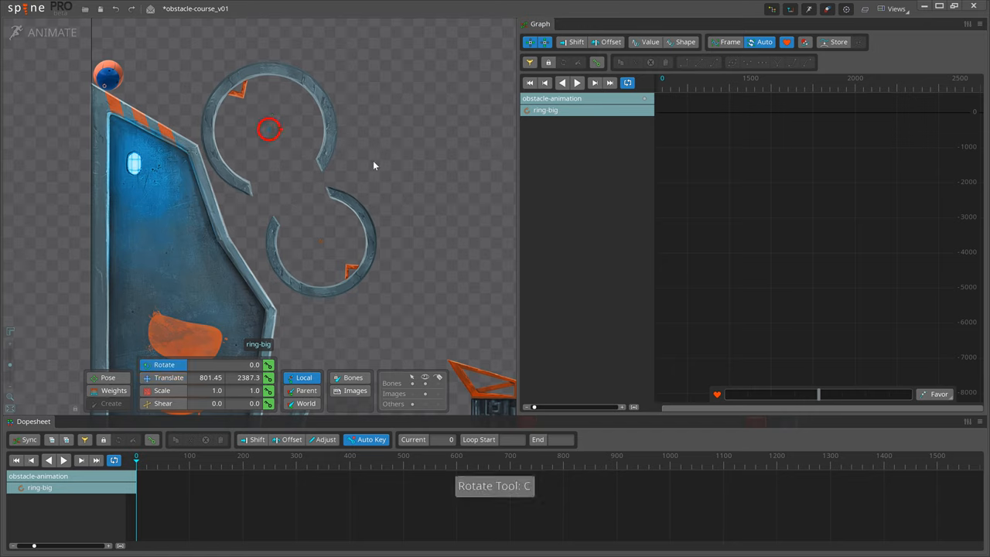
left_click(268, 364)
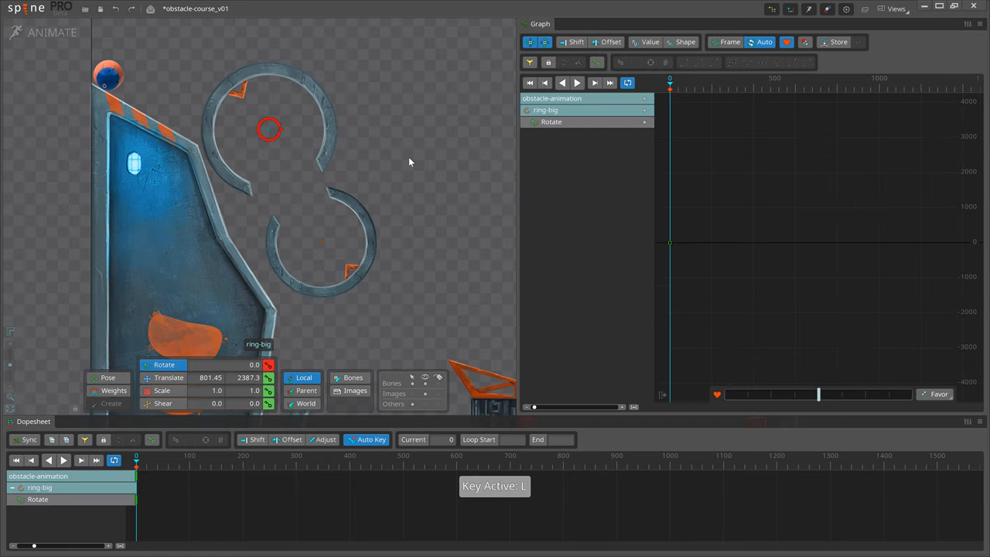
left_click(442, 439)
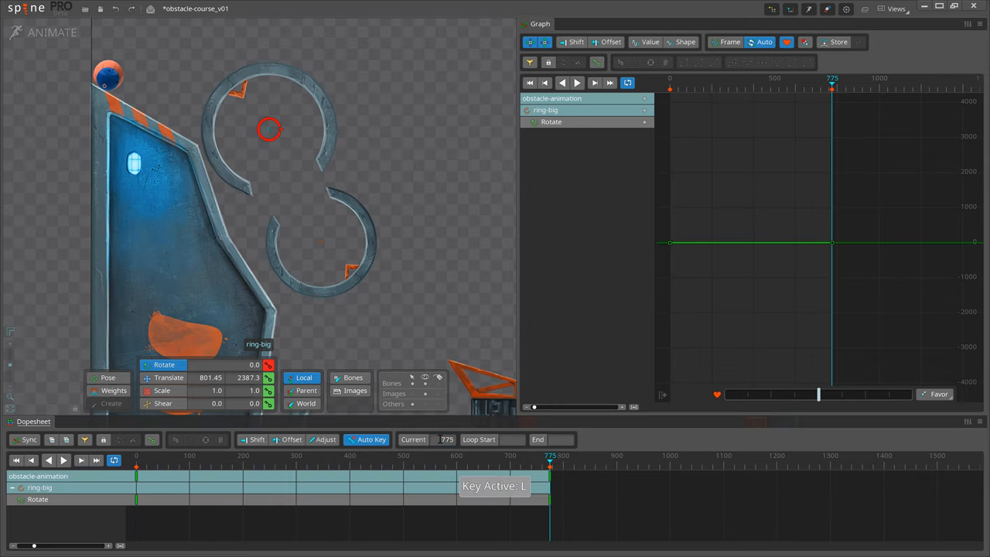
mouse_move(347, 342)
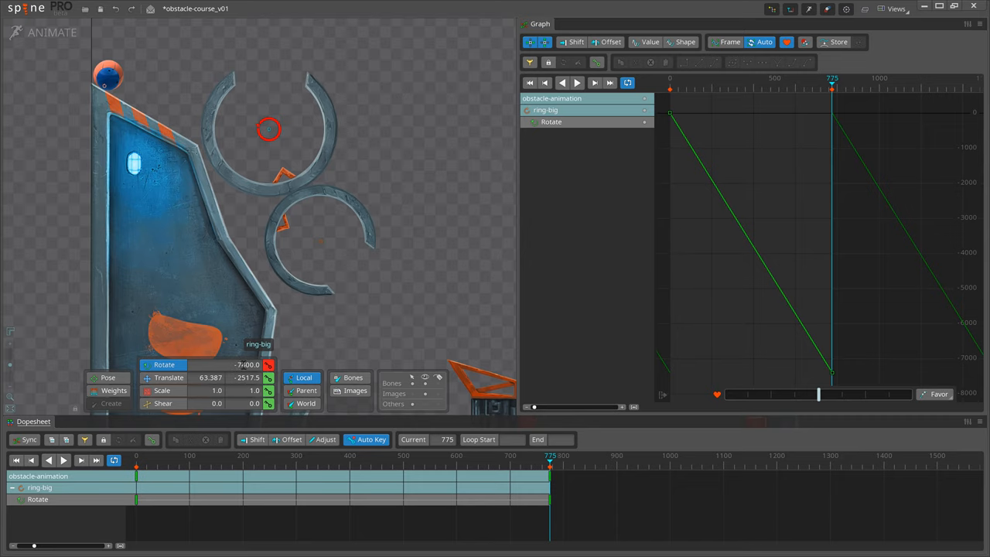
- Key ring-big's end rotation near −7400° using parent-relative transform axes
left_click(63, 460)
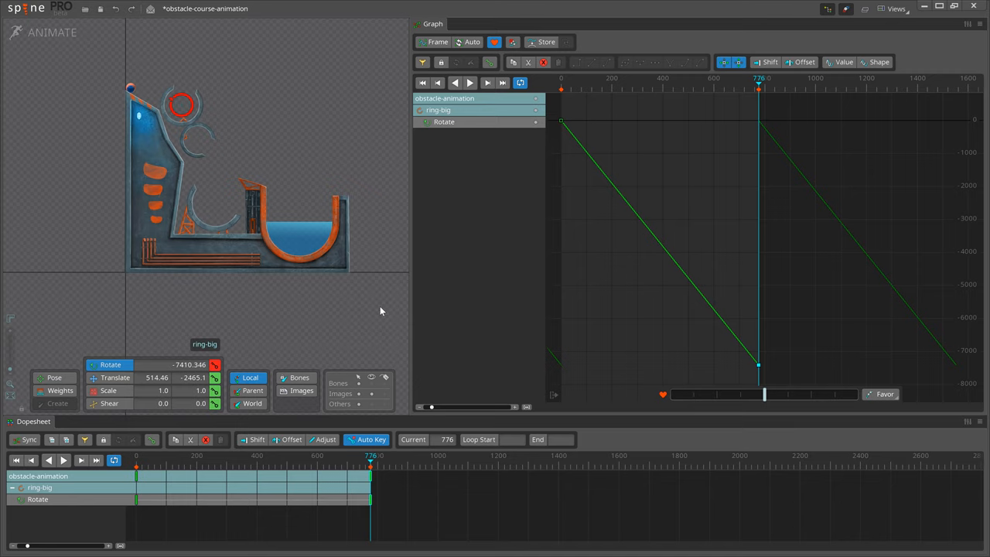
left_click(251, 391)
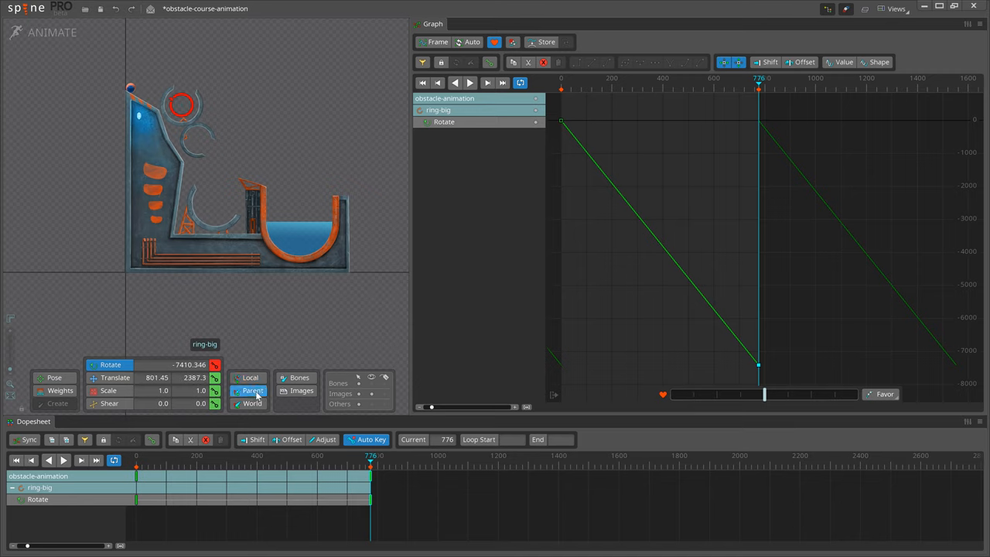
left_click(250, 377)
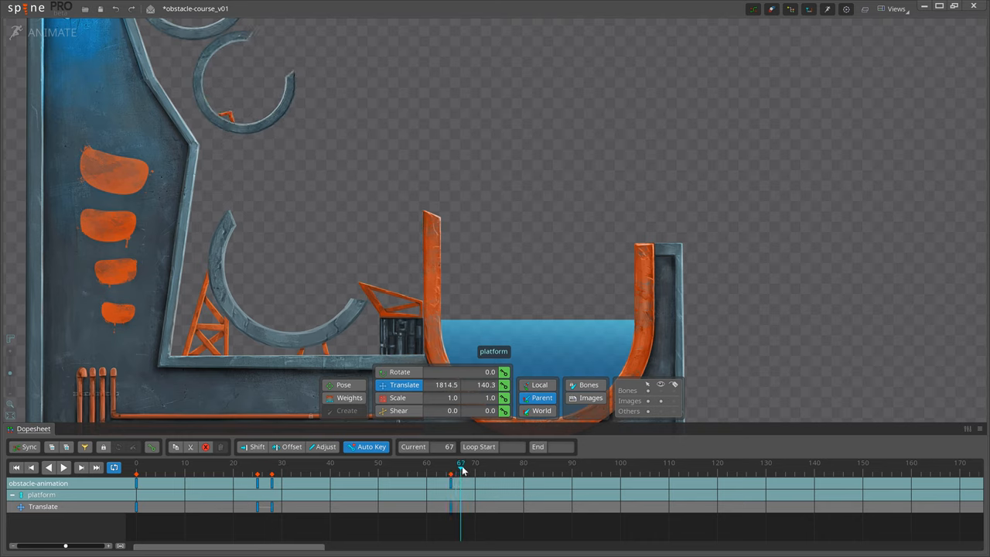
- Copy the platform's drop-and-rise Translate keys and paste them later along the timeline
left_click(258, 467)
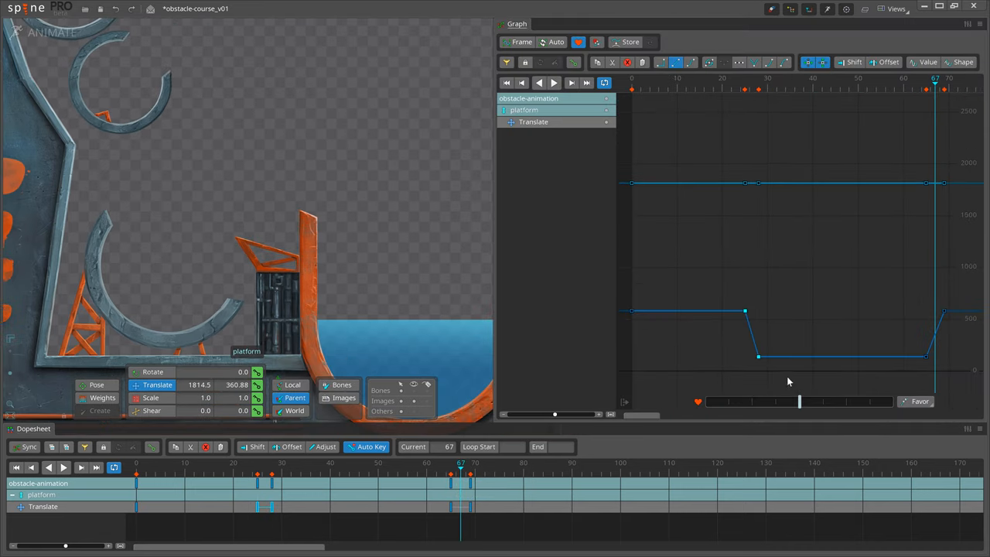
left_click(80, 466)
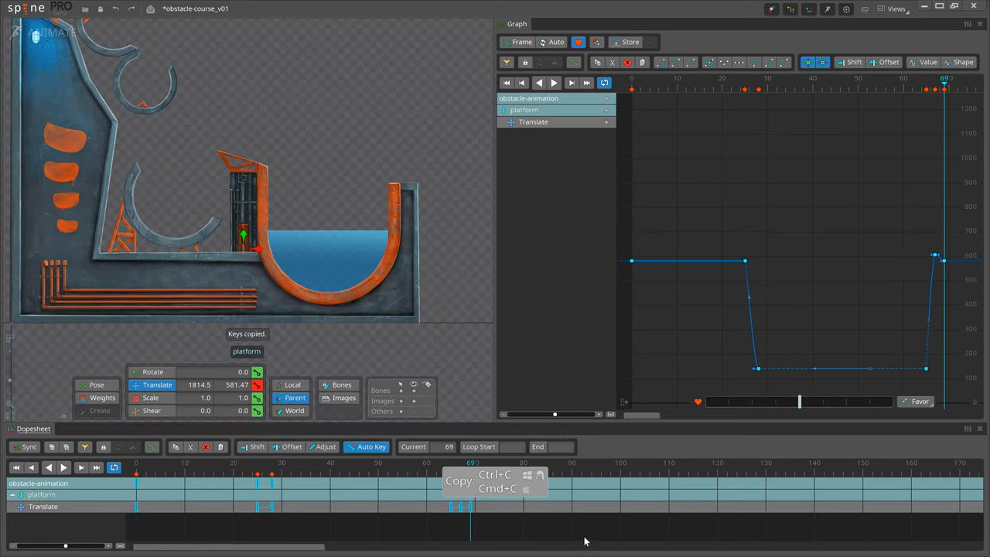
key("ctrl+v")
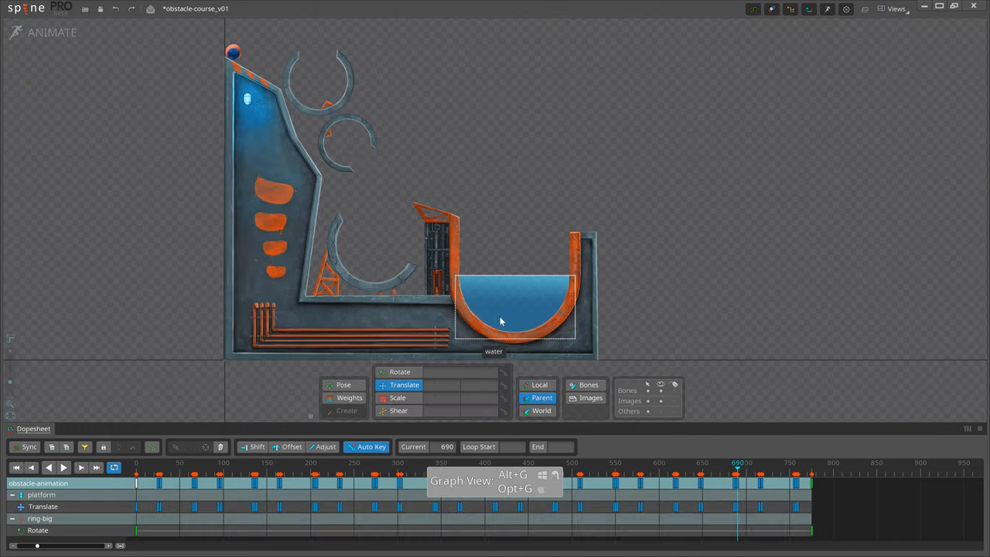
mouse_move(518, 302)
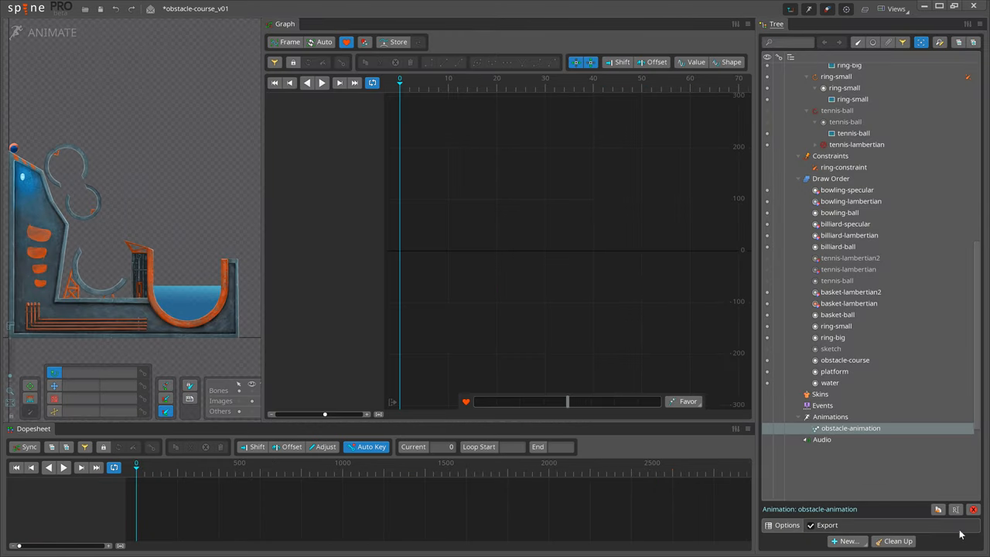
- Confirm the Rename Animation dialog for obstacle-animation5 with OK
left_click(937, 509)
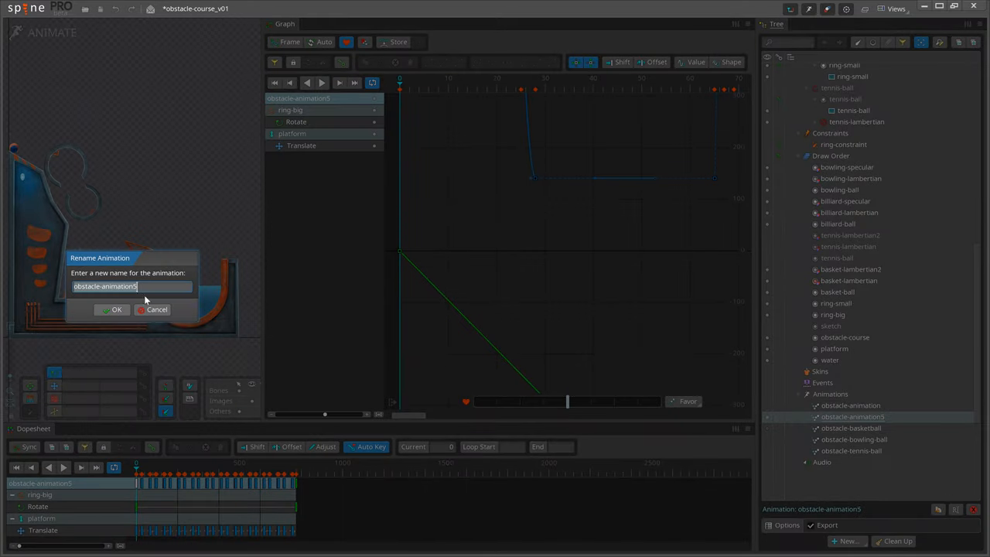
left_click(112, 309)
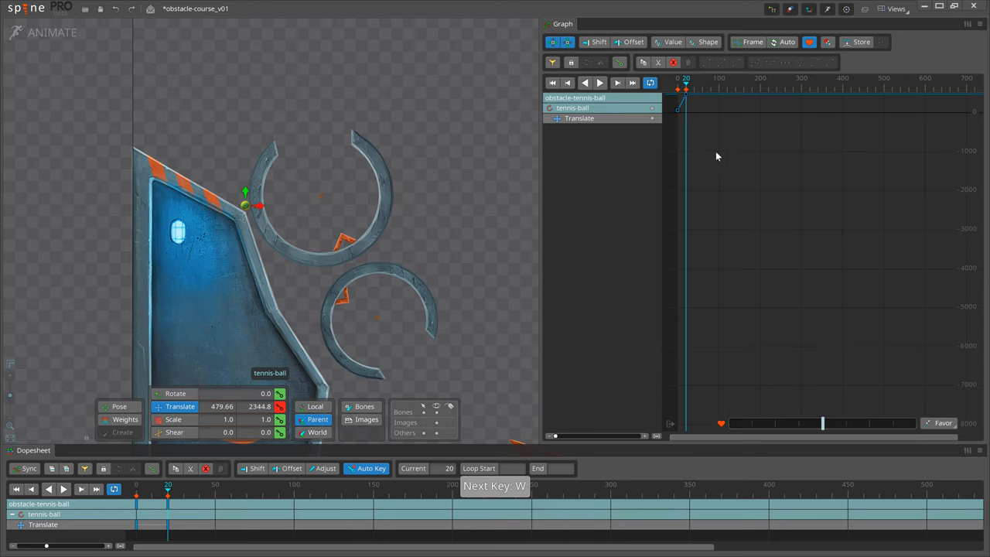
- Step to the tennis ball's next key, fit its X and Y translate curves and play forward
key("alt+t")
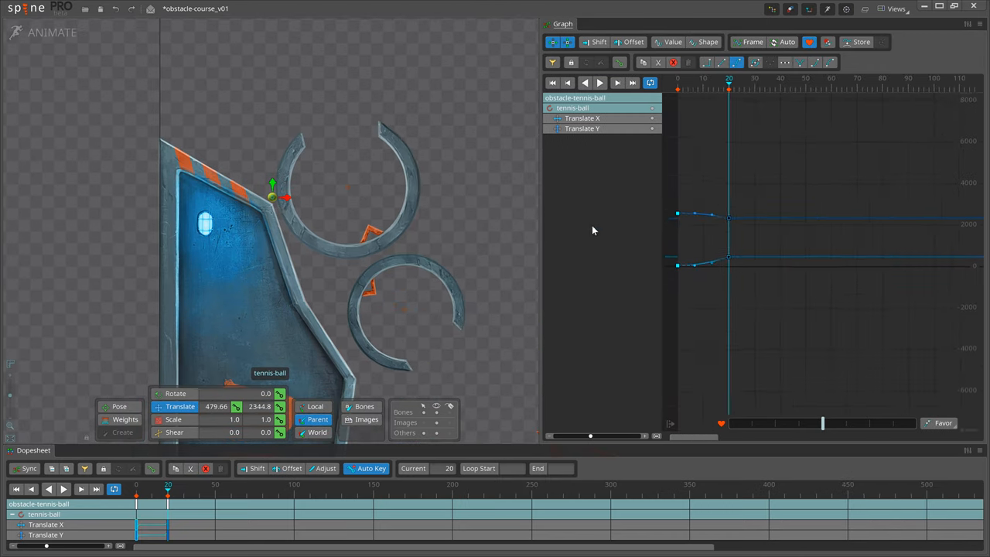
key("d")
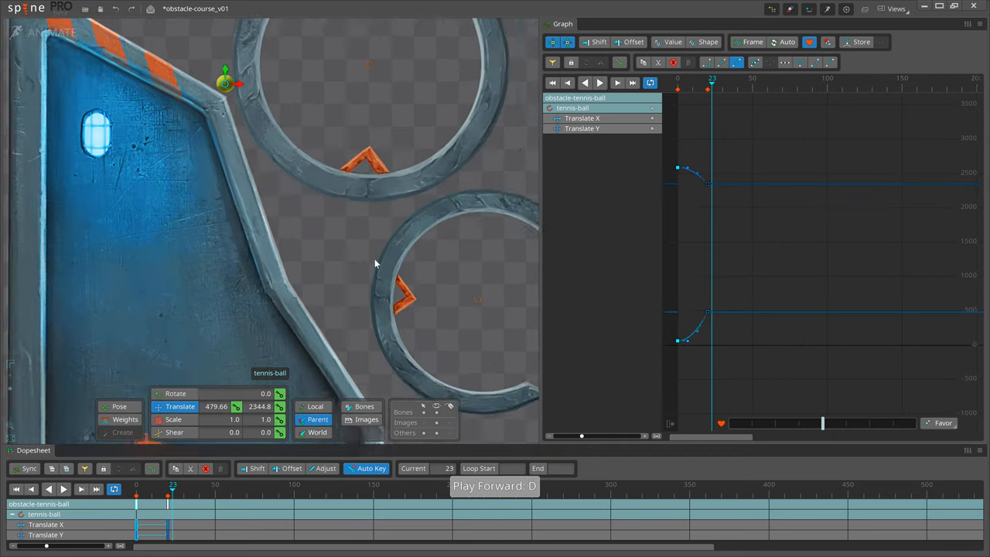
key("W")
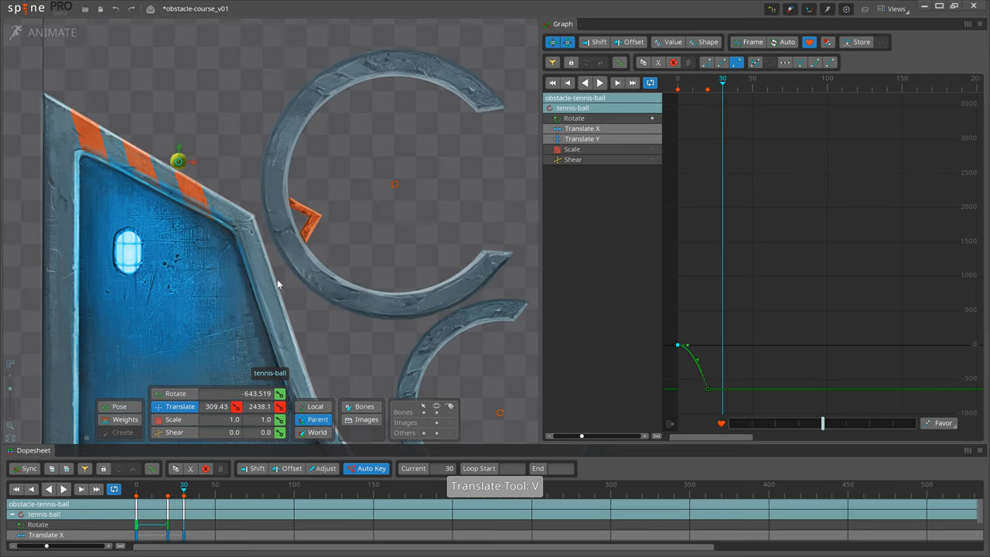
- Adjust the ball's rotation on the ramp, then scrub back to the roll's start and land on frame 24
key("R")
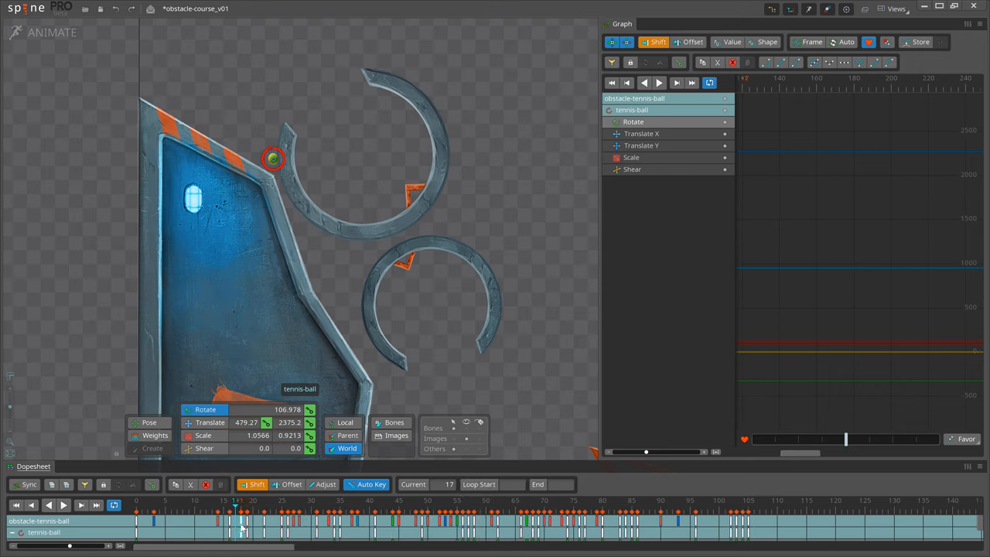
left_click_drag(272, 160, 272, 150)
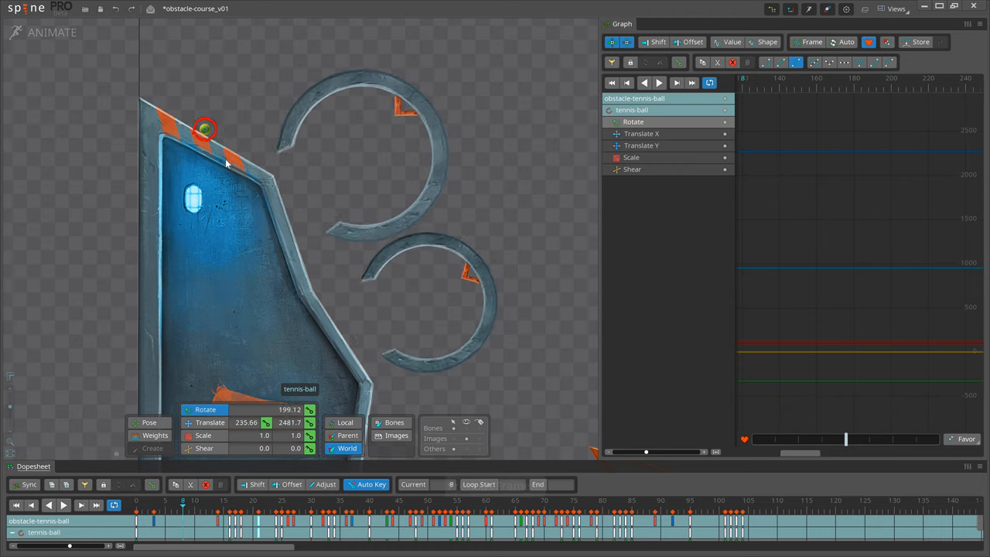
left_click_drag(205, 128, 160, 104)
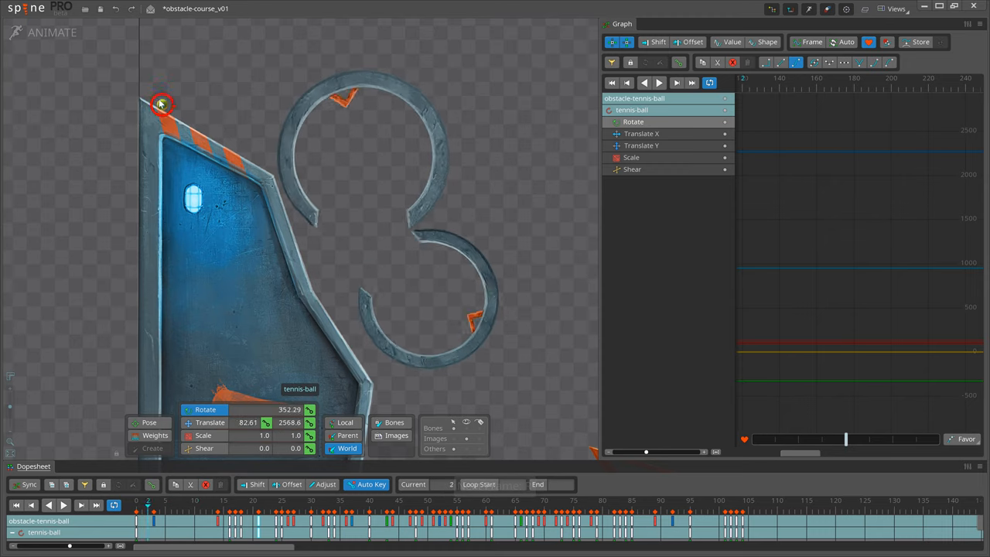
key("F")
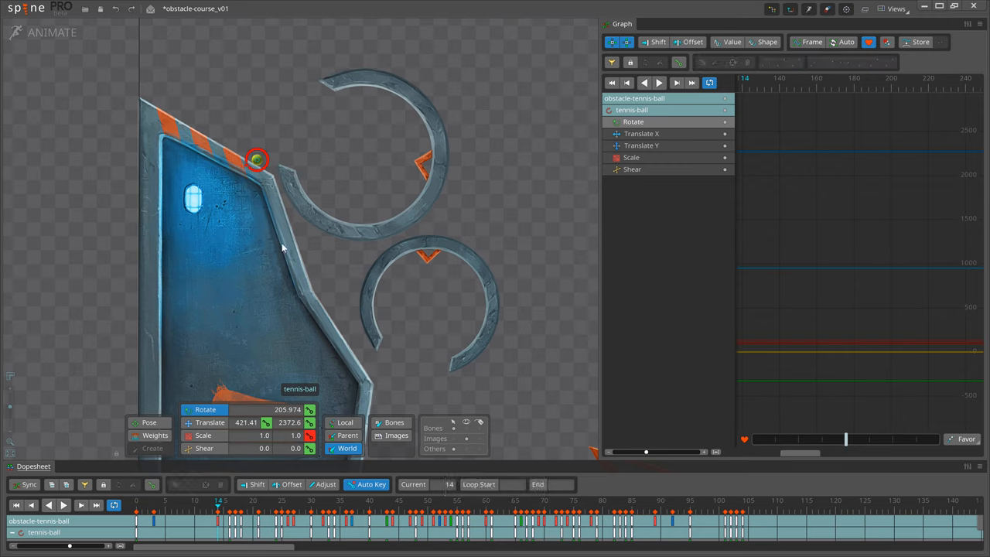
left_click(236, 500)
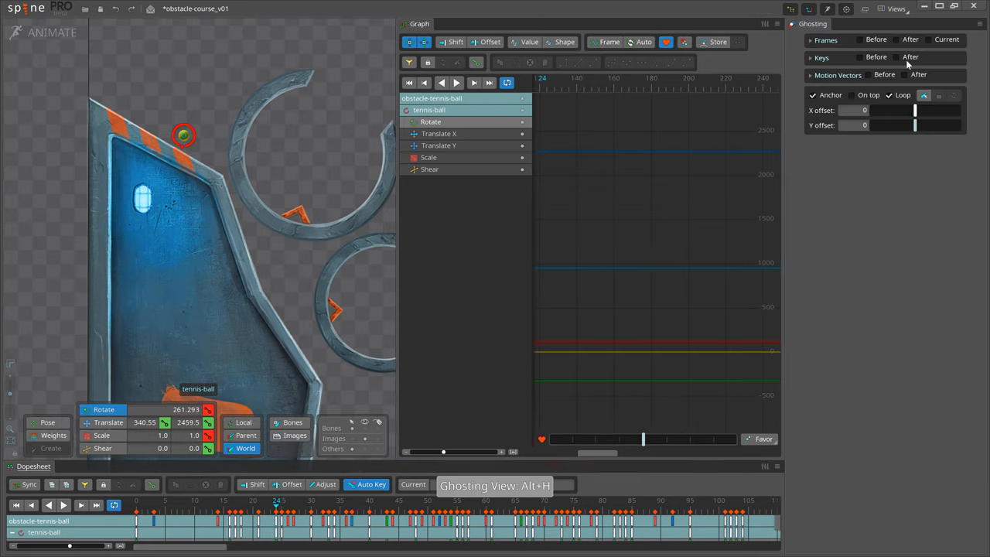
- Set ghosting to 6 frames before and after the ball and close the Ghosting view with Alt+H
left_click(811, 39)
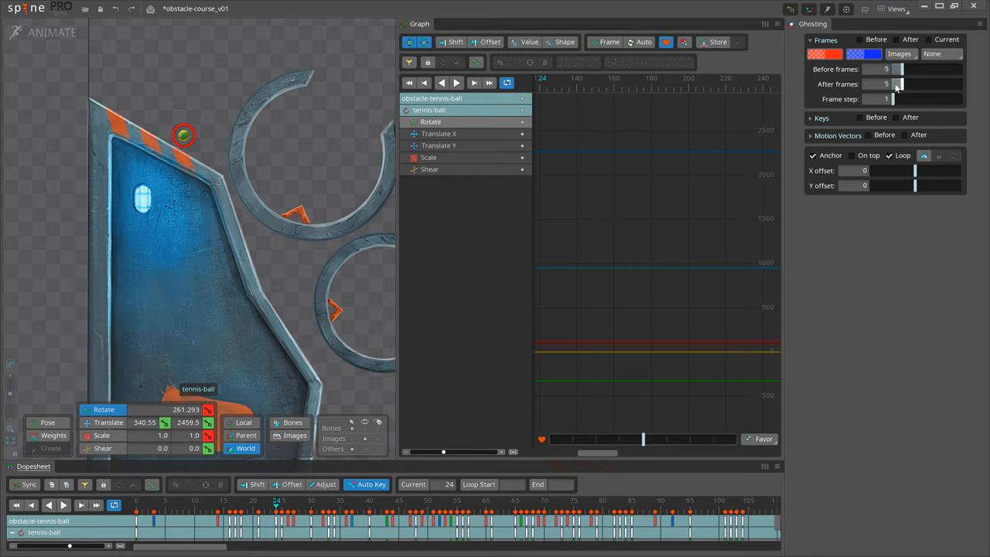
left_click(901, 69)
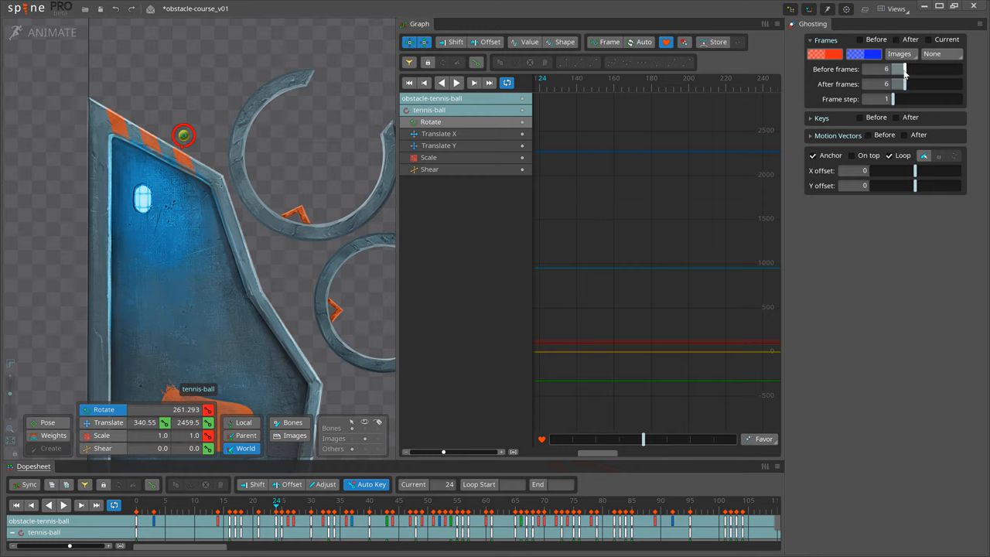
left_click(895, 40)
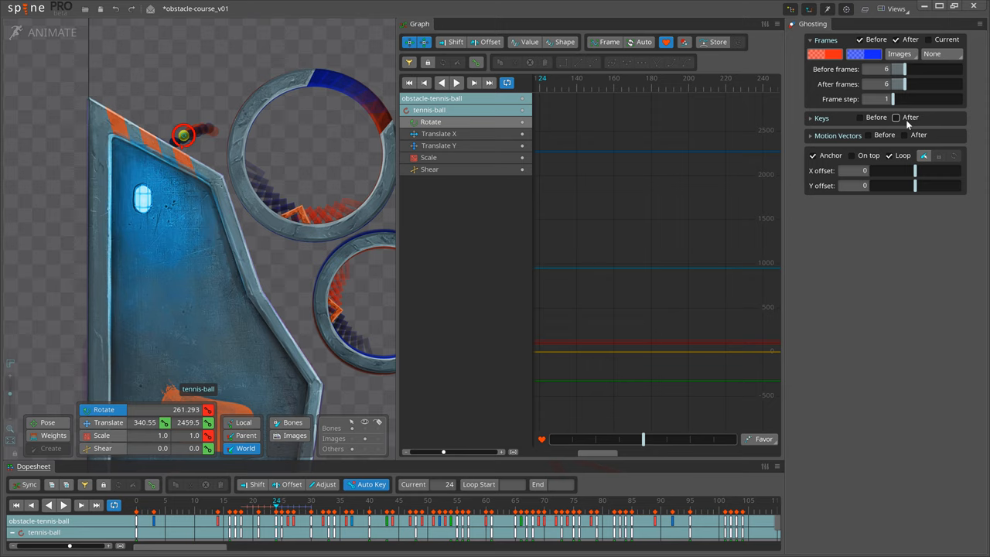
left_click(896, 118)
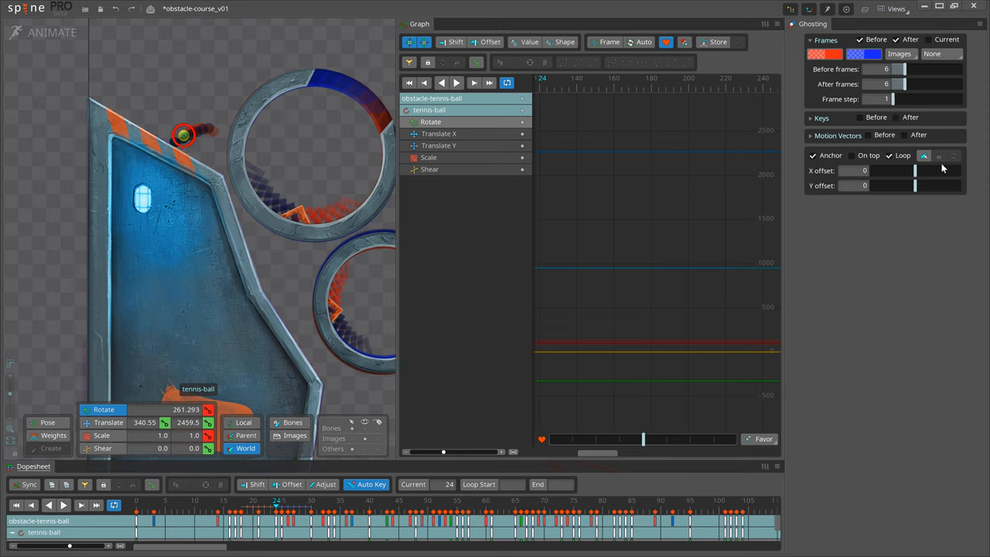
left_click(938, 155)
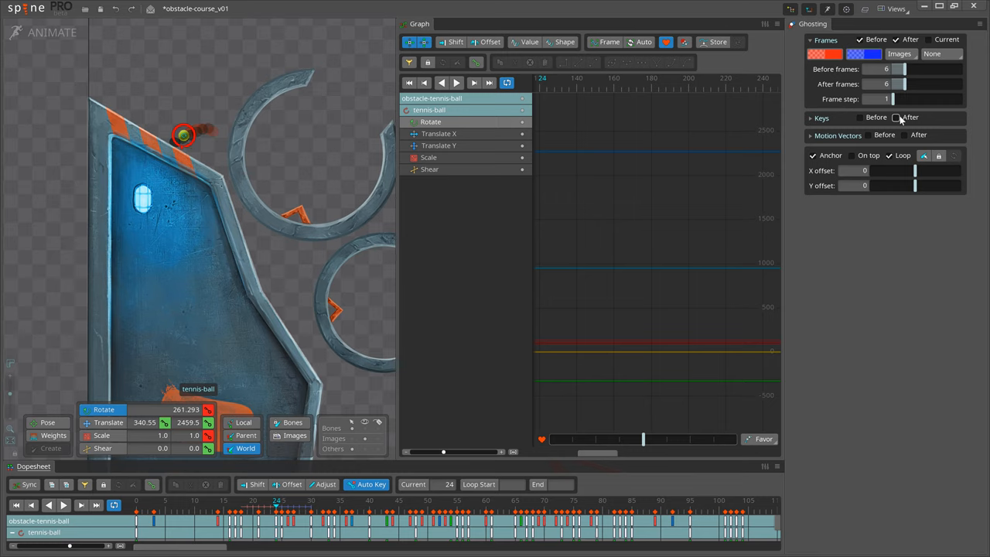
key("alt+h")
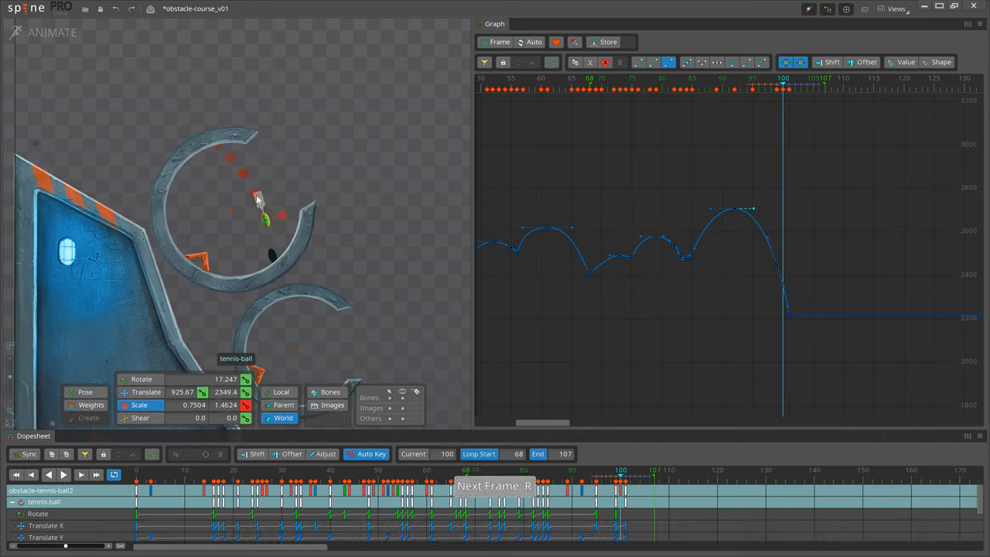
- Select the tennis ball at frame 101 to inspect its keys within the 68-107 loop
left_click(81, 474)
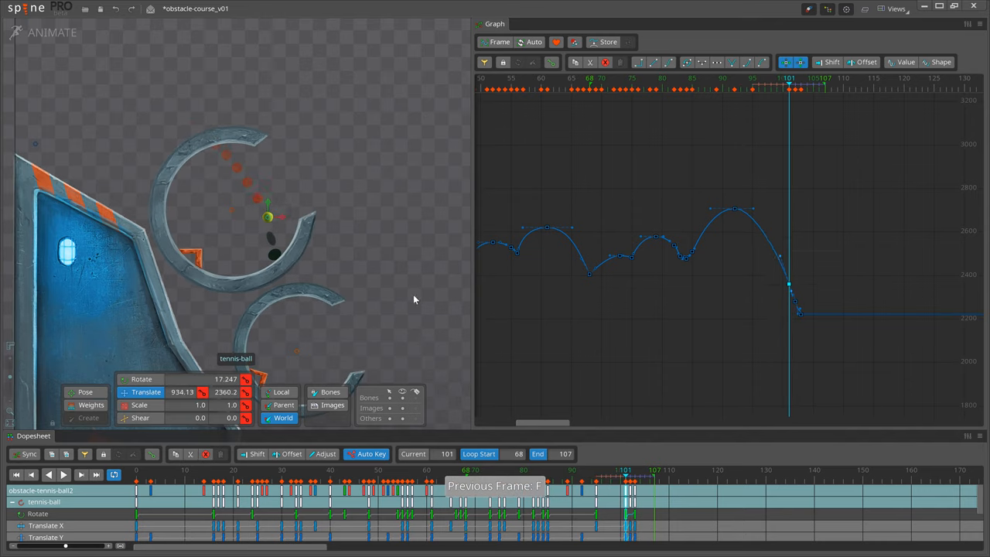